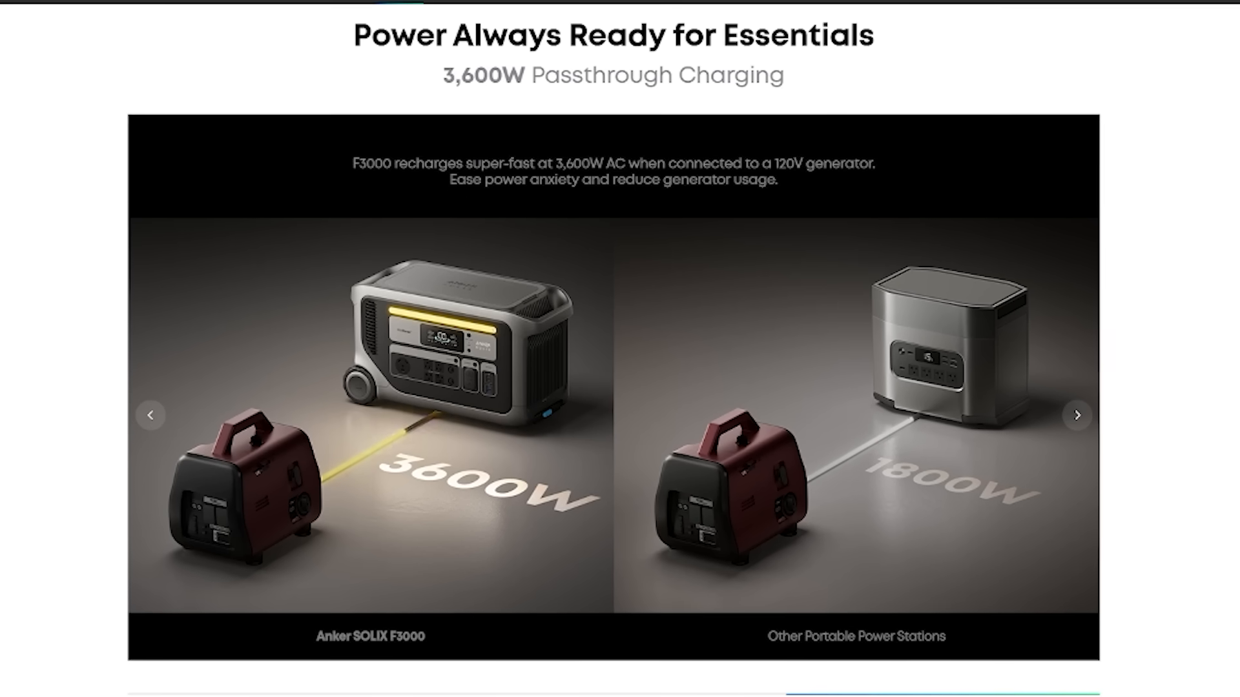
# Step: Scroll past the passthrough charging carousel to the 2,400W dual solar input section
pyautogui.click(1076, 415)
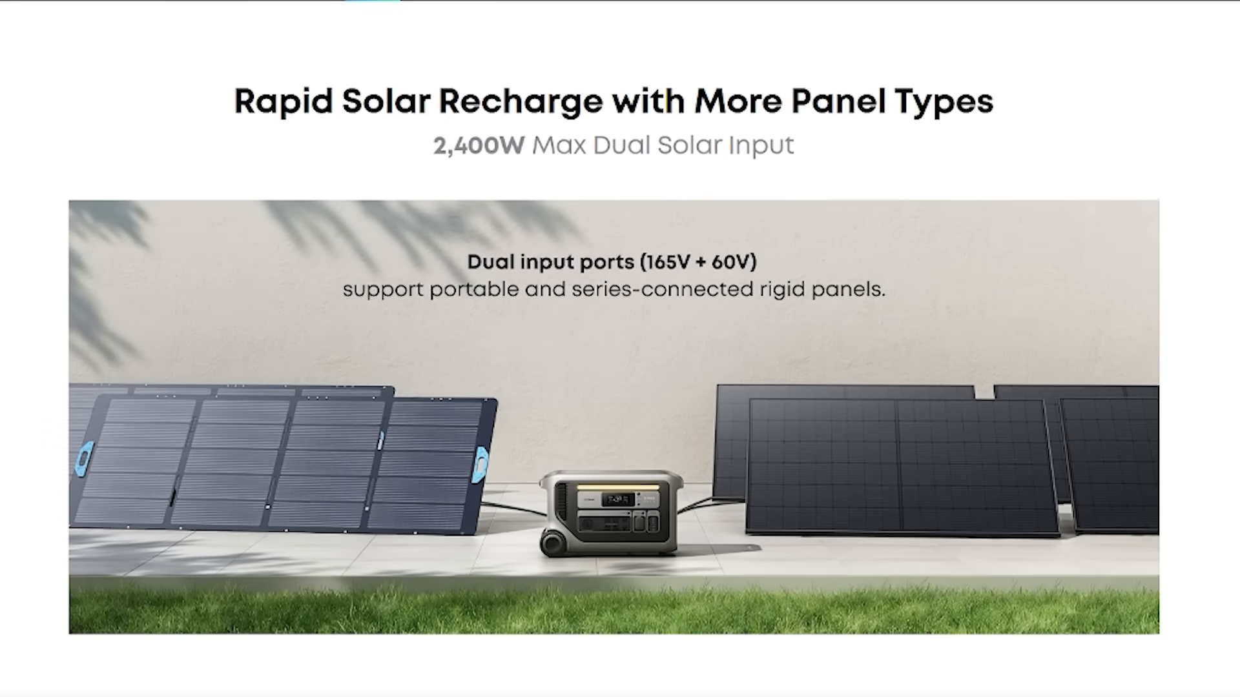
# Step: Switch to the EcoFlow Delta Pro Specs list showing 3600Wh capacity
pyautogui.click(614, 10)
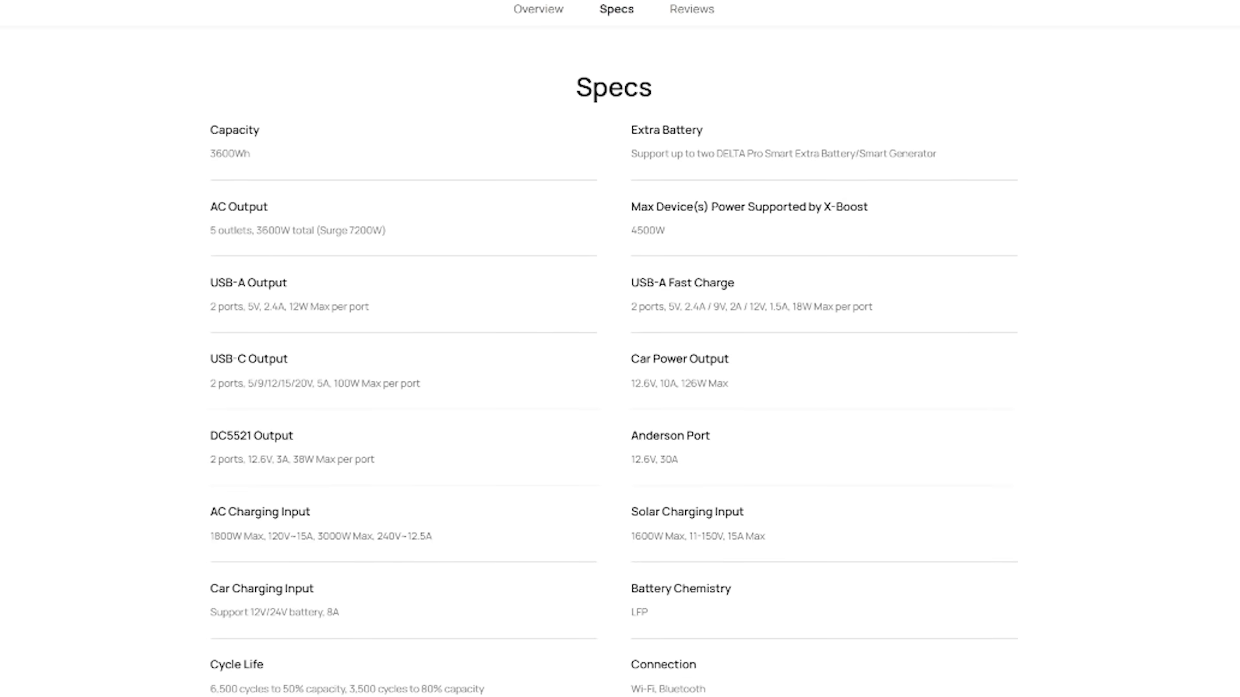
pyautogui.scroll(-3)
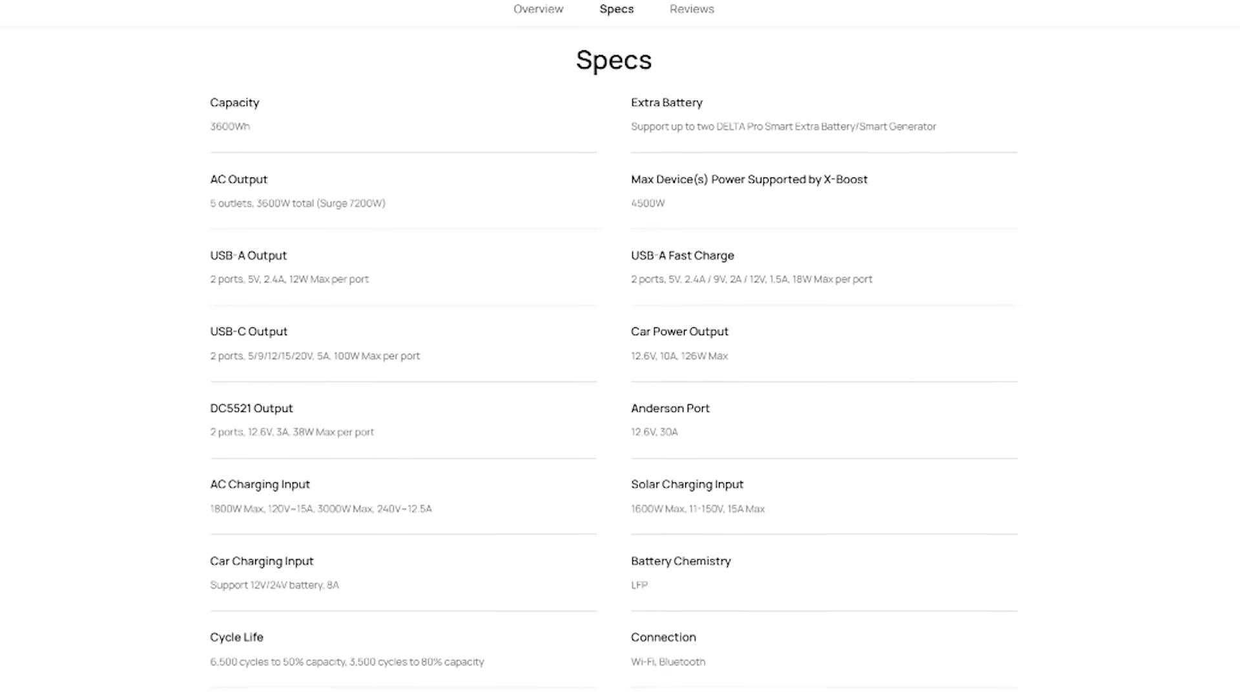
pyautogui.scroll(-3)
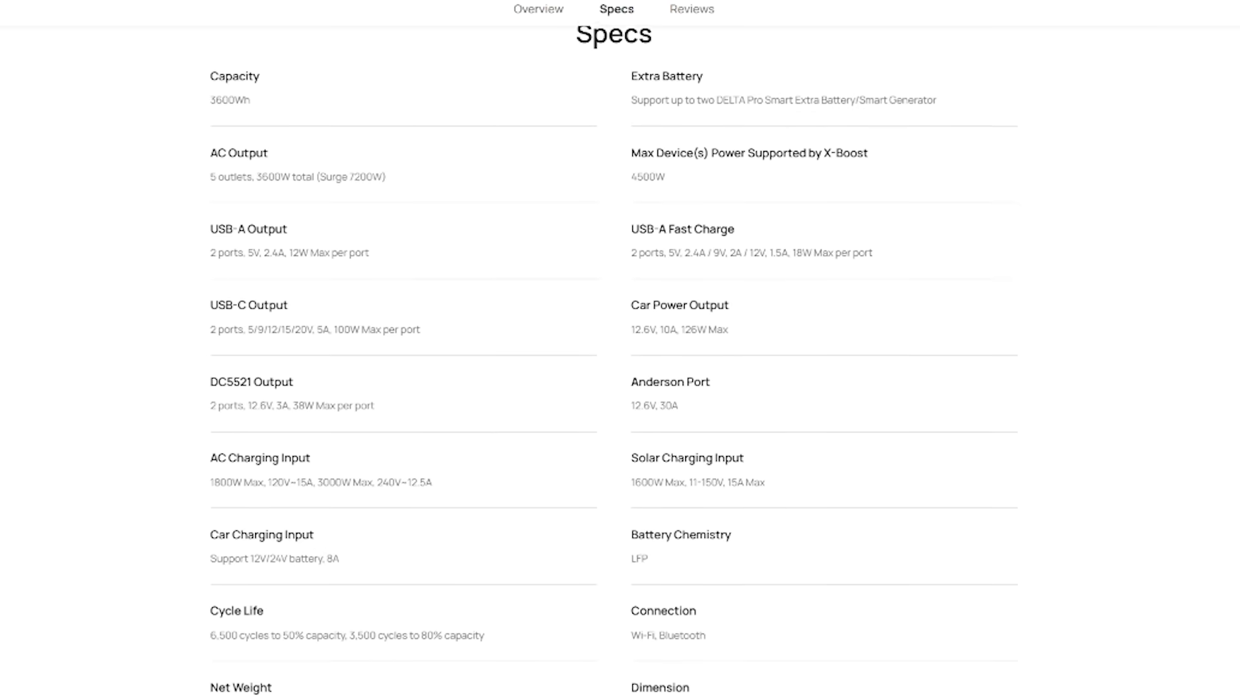